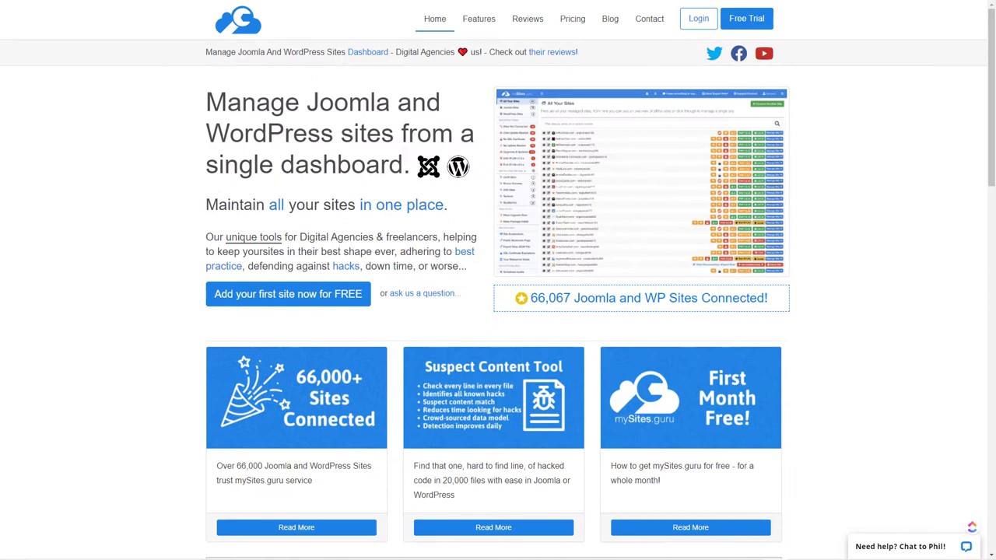
{"action": "mouse_move", "coordinate": [700, 18]}
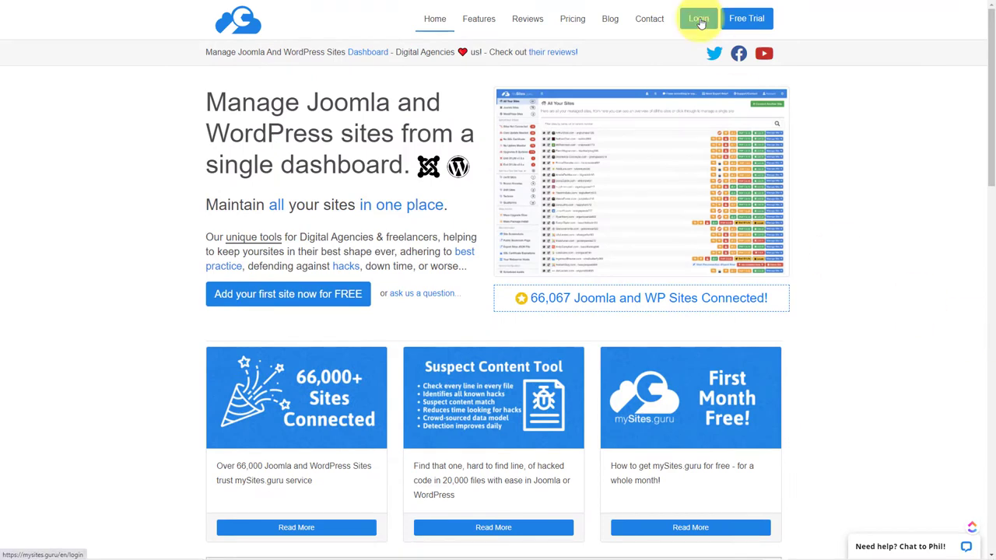
Log in to mySites.guru and open the Basic Joomla site's audit.
{"action": "left_click", "coordinate": [698, 18]}
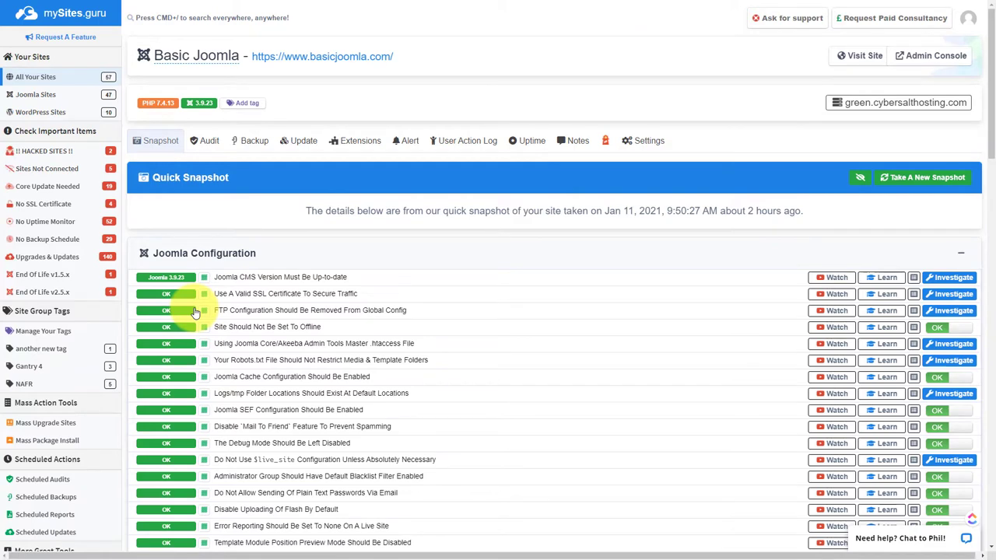
{"action": "left_click", "coordinate": [203, 140]}
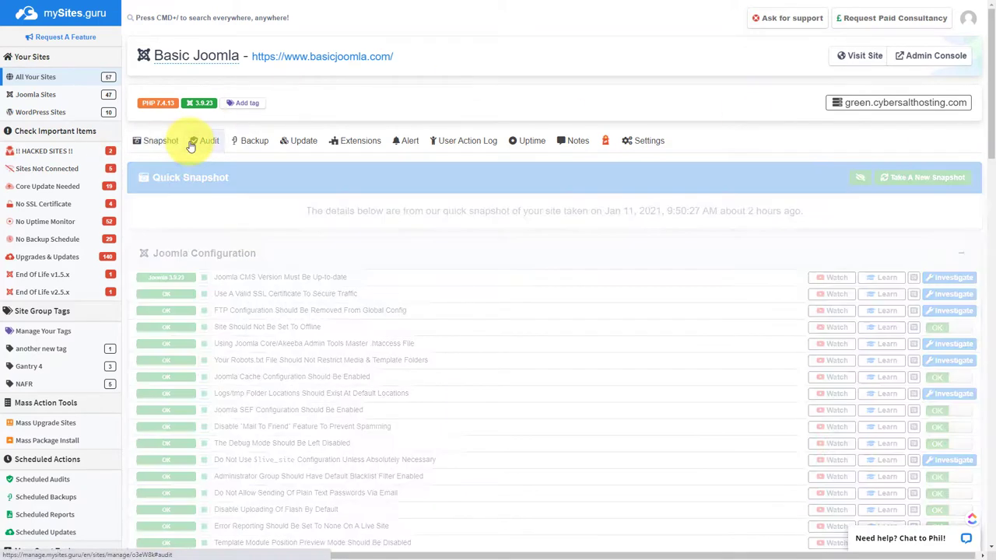
{"action": "left_click", "coordinate": [255, 141]}
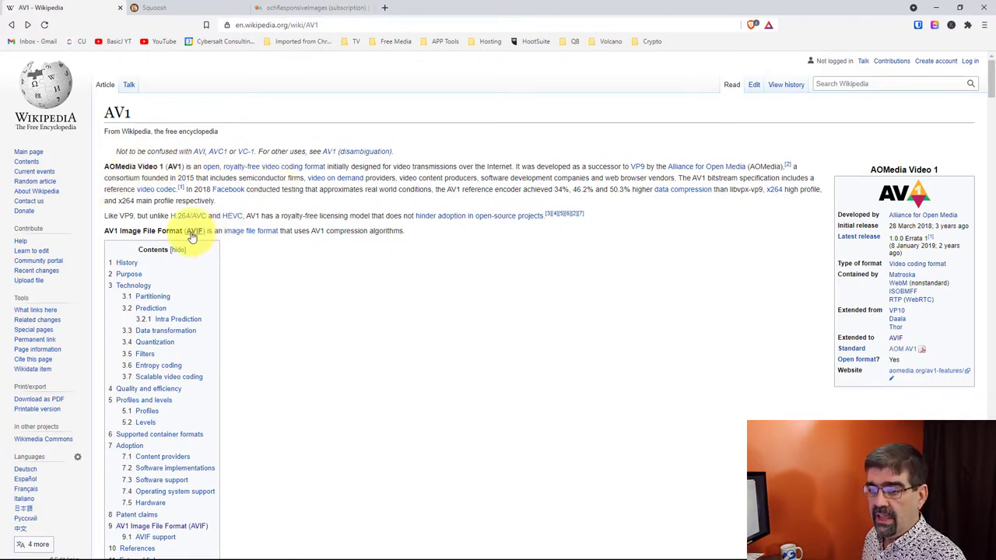
Jump to the AV1 Image File Format (AVIF) section of the Wikipedia article.
{"action": "left_click", "coordinate": [194, 230]}
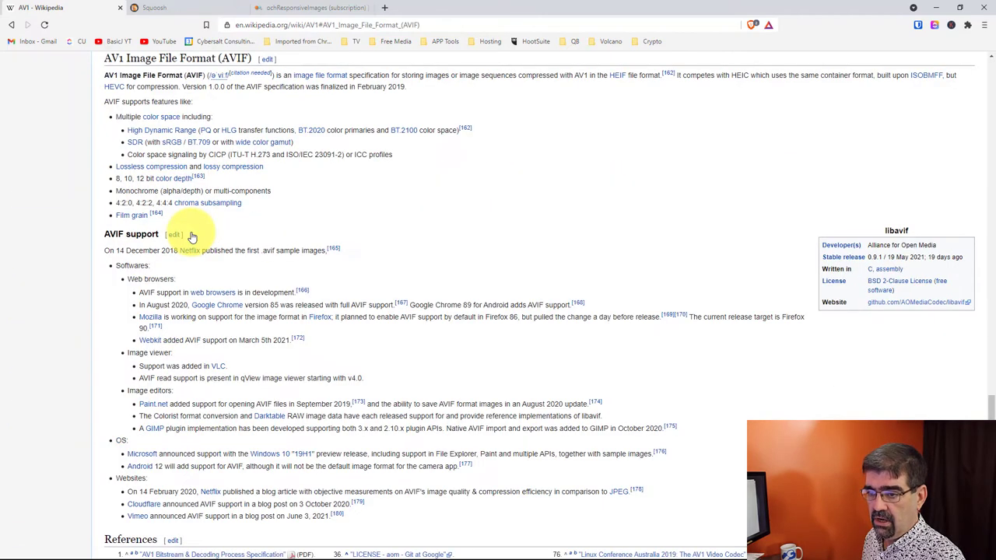
{"action": "mouse_move", "coordinate": [171, 333]}
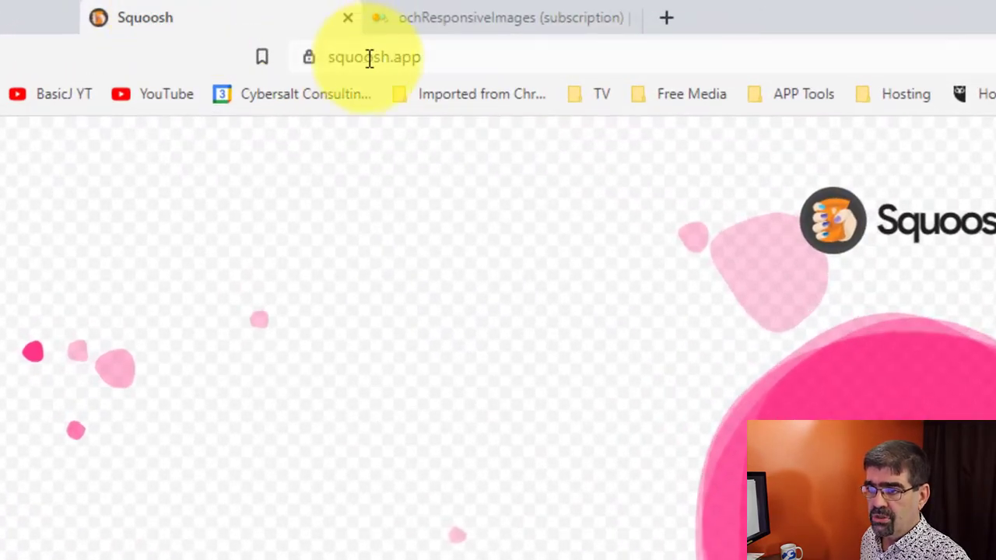
{"action": "mouse_move", "coordinate": [274, 340]}
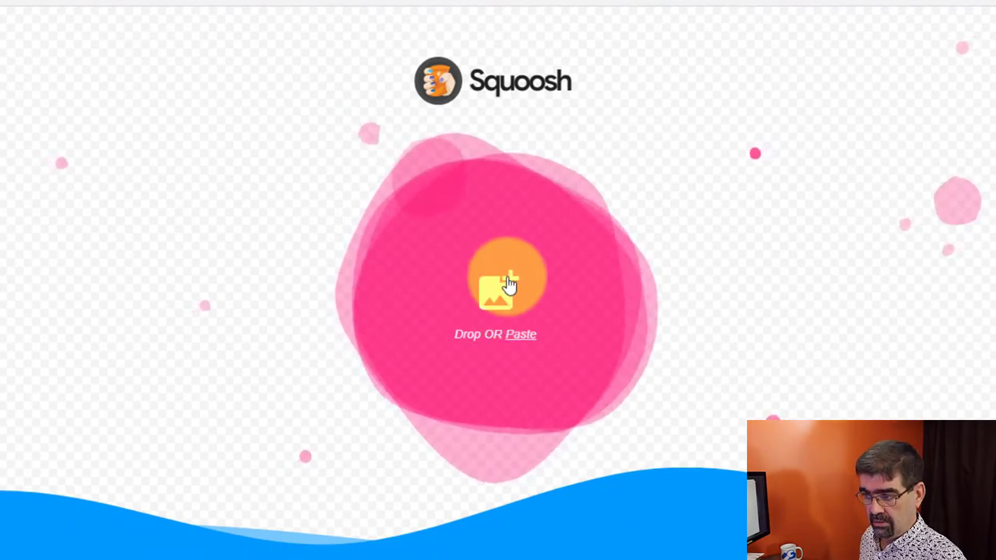
{"action": "mouse_move", "coordinate": [461, 318]}
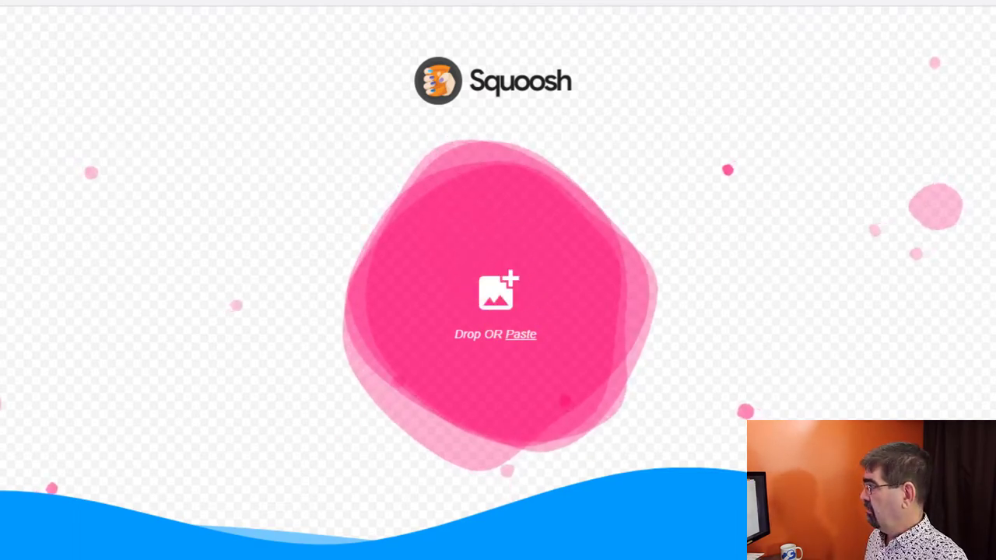
Load kindness.jpg from Desktop > delete > squoosh into Squoosh.
{"action": "left_click", "coordinate": [496, 292]}
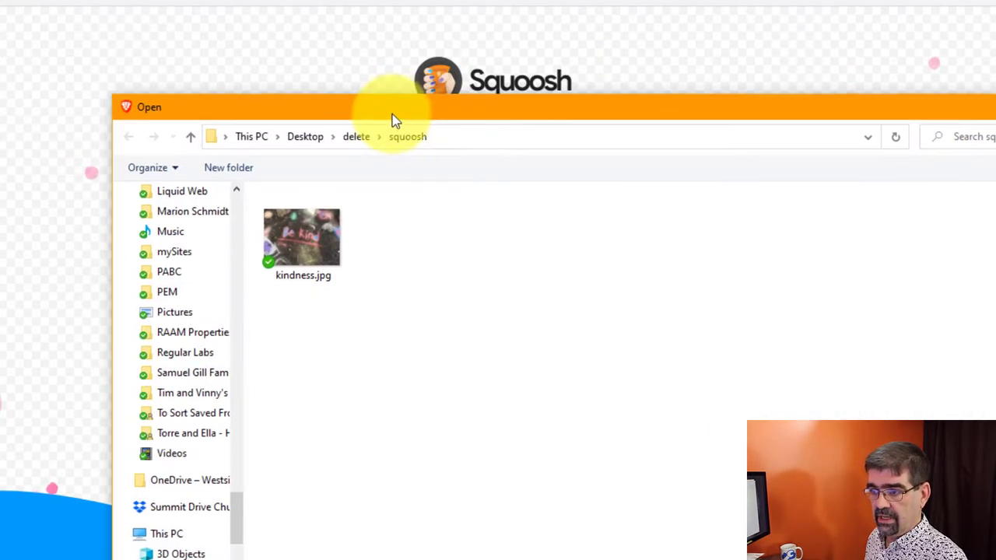
{"action": "left_click", "coordinate": [304, 234]}
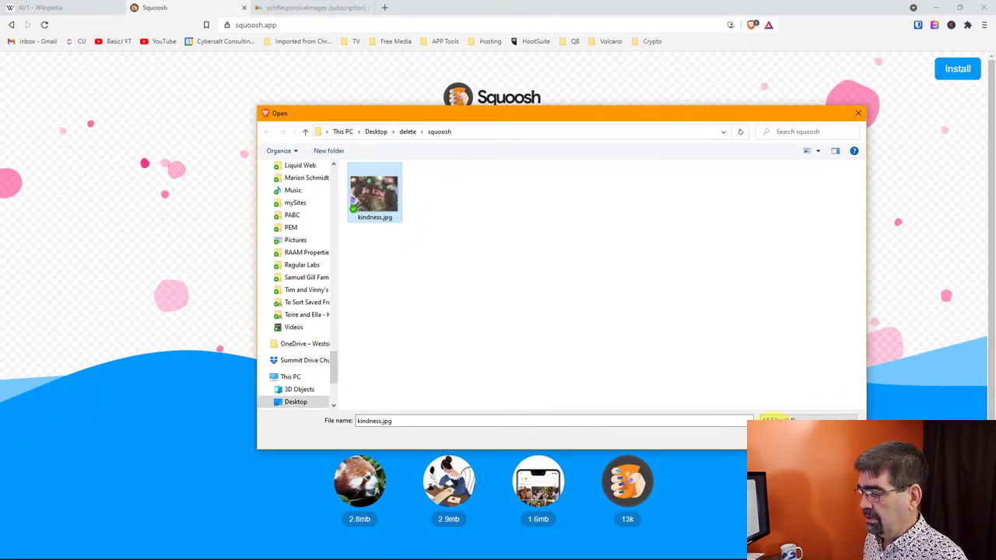
{"action": "double_click", "coordinate": [375, 191]}
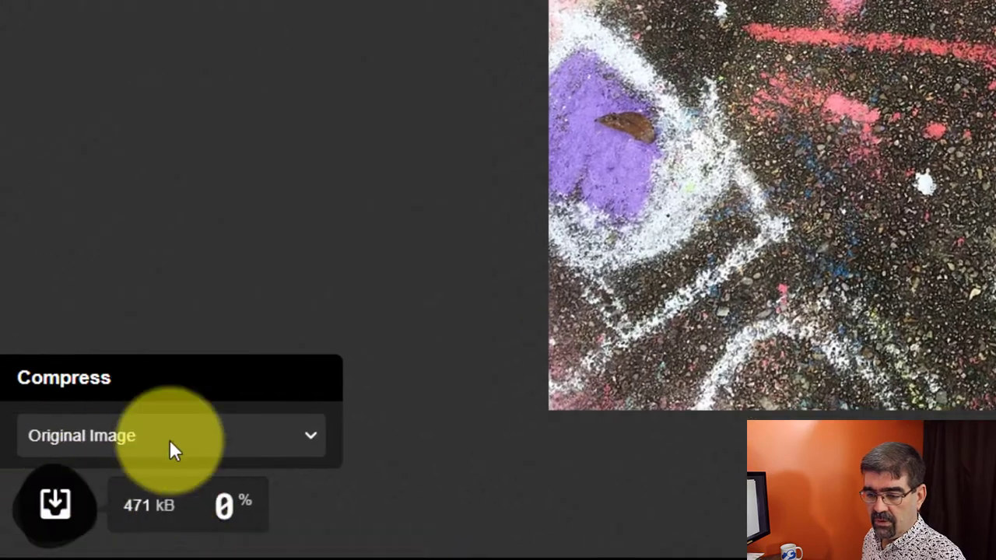
{"action": "mouse_move", "coordinate": [133, 510]}
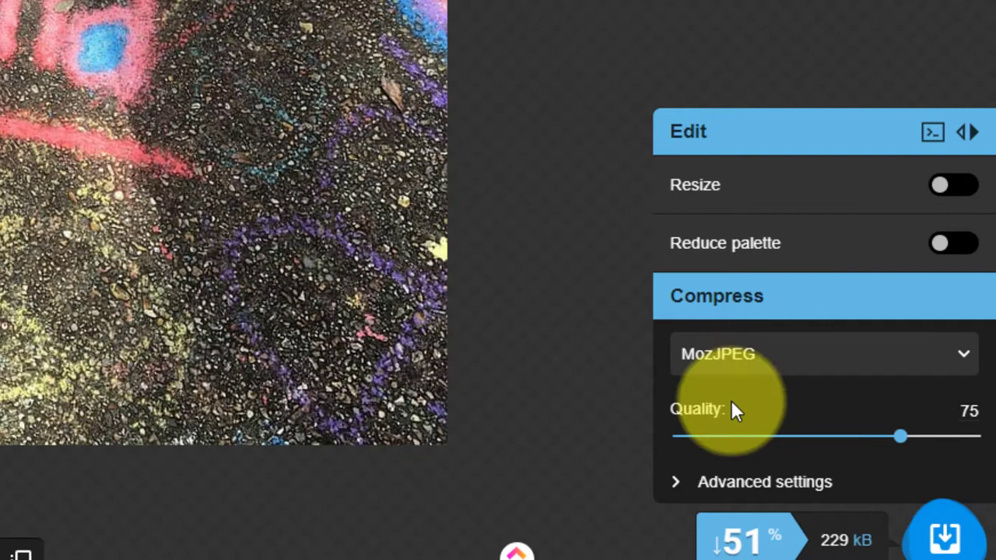
{"action": "mouse_move", "coordinate": [854, 538]}
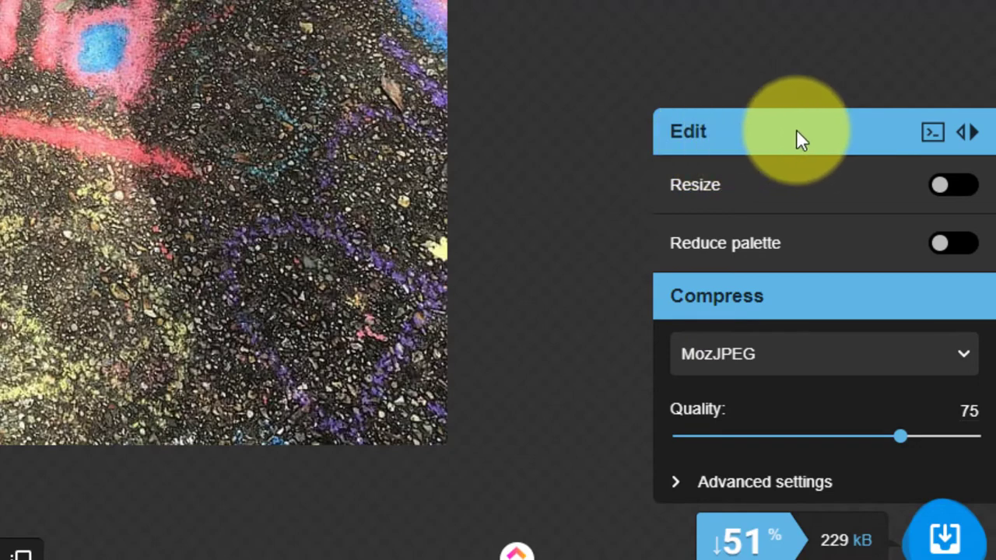
Enable palette reduction, drag colours from 64 down to 3 and up to 256, then disable it.
{"action": "left_click", "coordinate": [947, 185]}
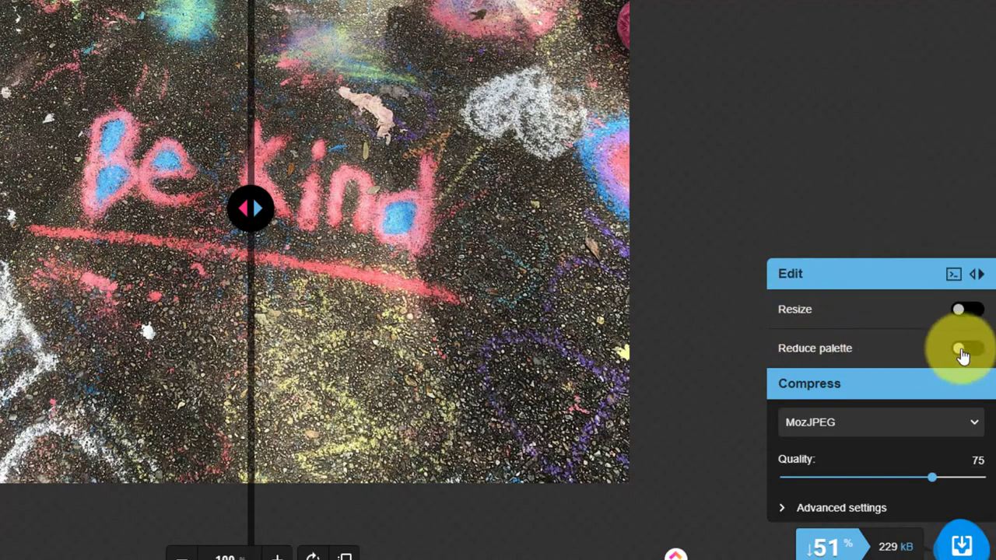
{"action": "left_click", "coordinate": [964, 349]}
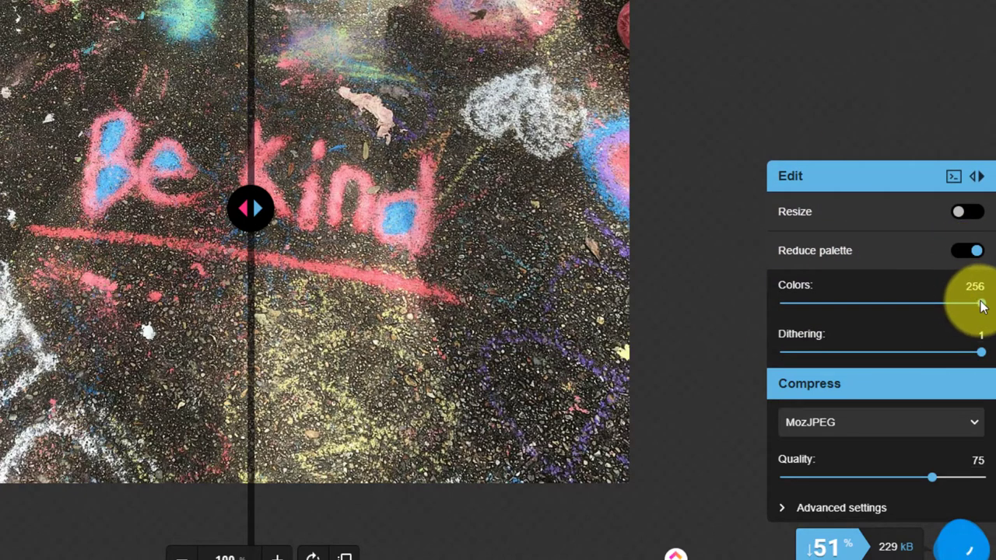
{"action": "left_click_drag", "start_coordinate": [981, 304], "coordinate": [832, 303]}
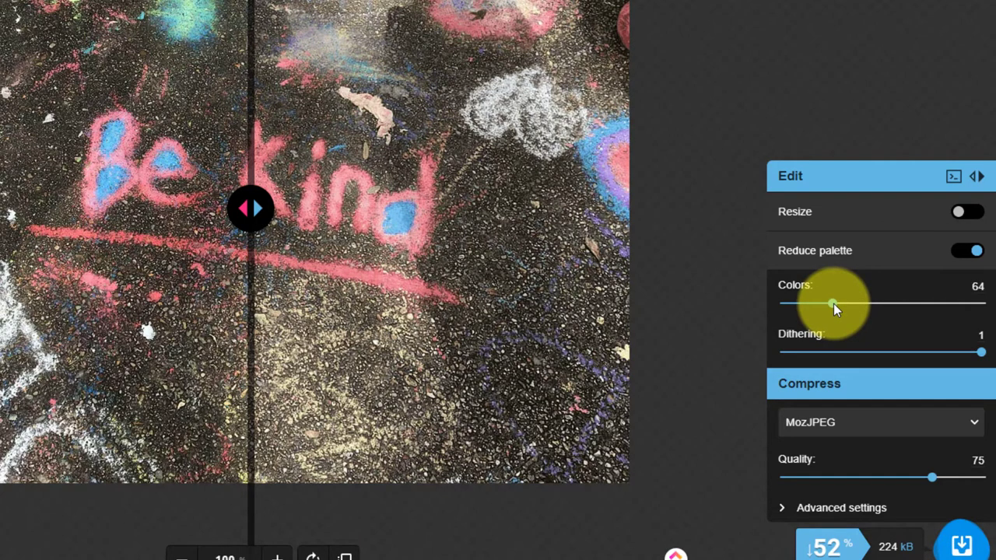
{"action": "left_click_drag", "start_coordinate": [832, 303], "coordinate": [785, 304]}
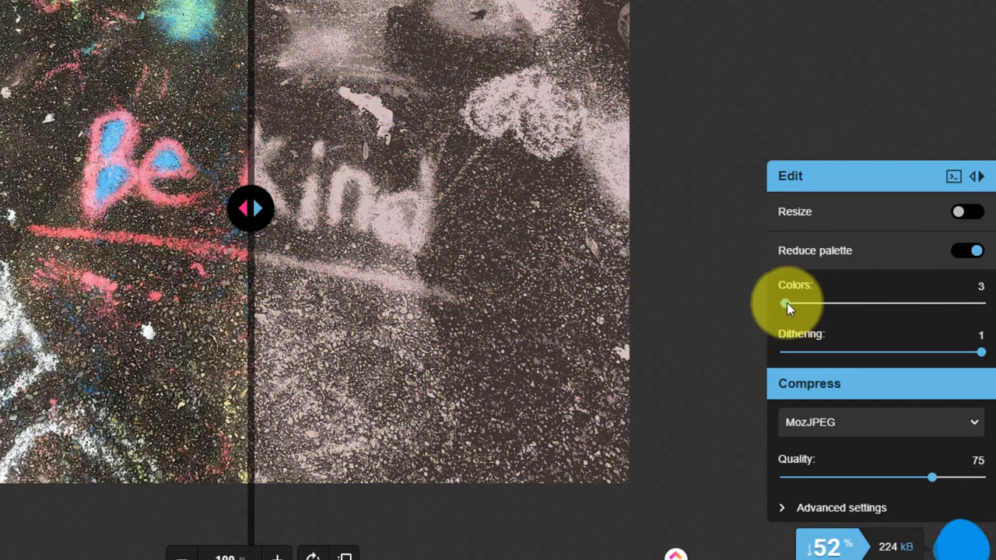
{"action": "left_click_drag", "start_coordinate": [786, 304], "coordinate": [923, 303]}
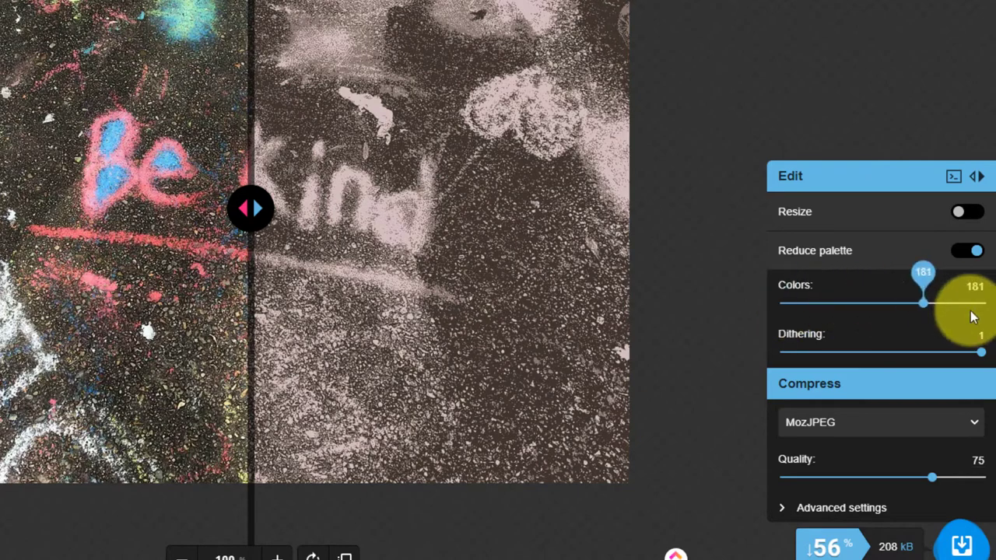
{"action": "left_click_drag", "start_coordinate": [923, 304], "coordinate": [980, 304]}
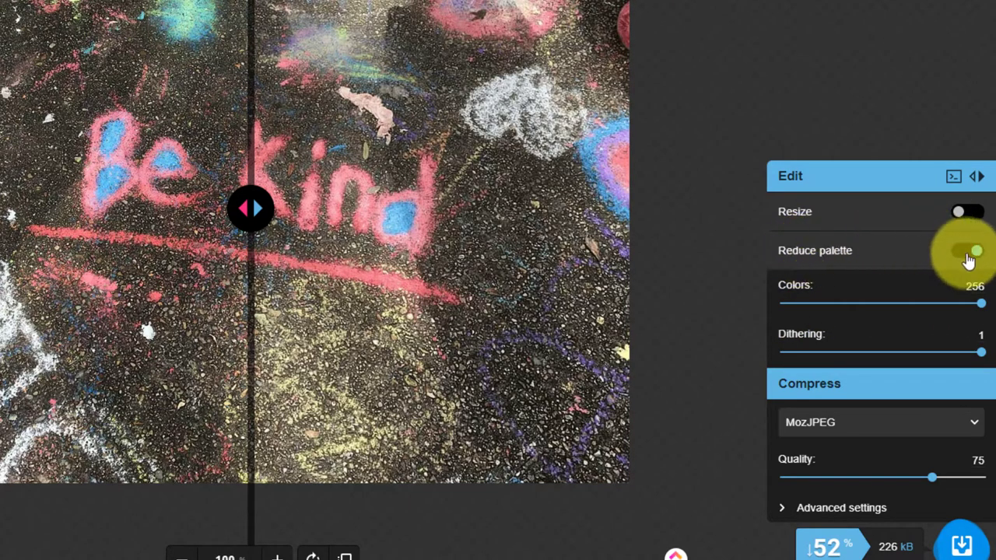
{"action": "left_click", "coordinate": [967, 249]}
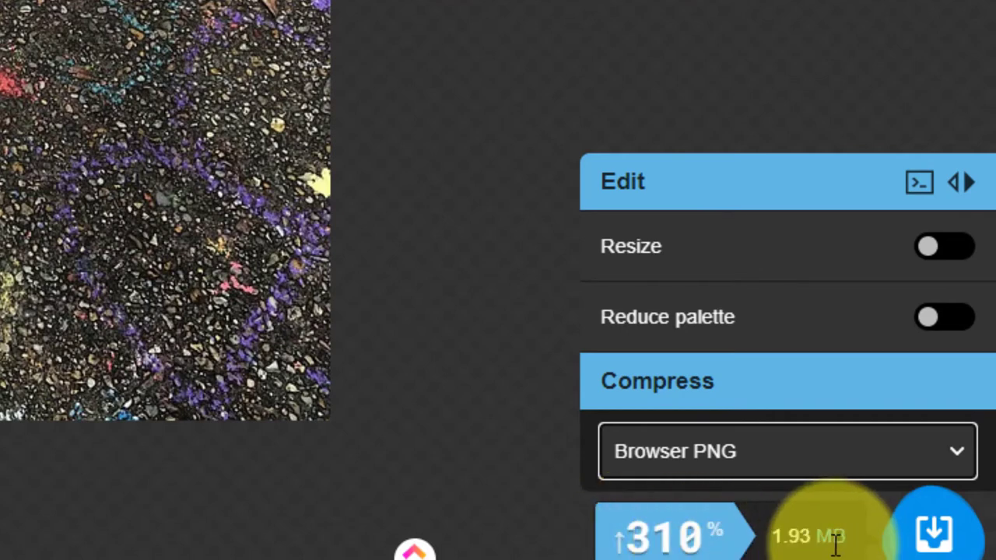
{"action": "mouse_move", "coordinate": [868, 366]}
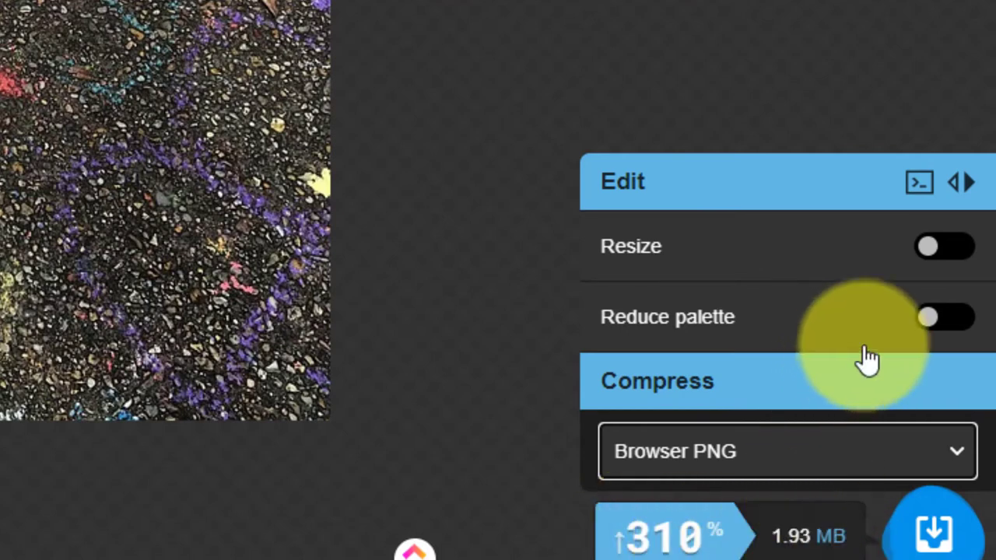
Try WebP as the compression format, then settle on AVIF (quality 30, 234 kB).
{"action": "left_click", "coordinate": [786, 451]}
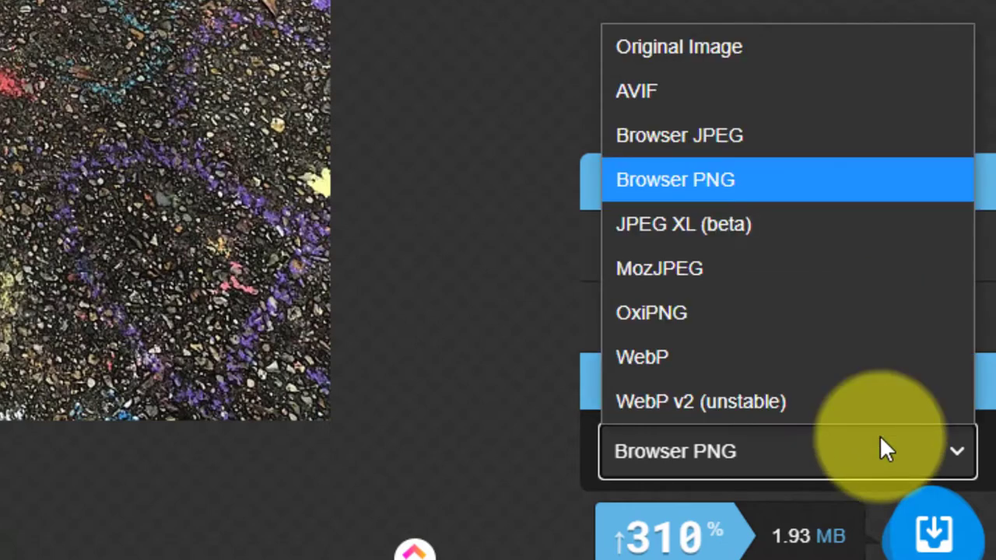
{"action": "left_click", "coordinate": [642, 357]}
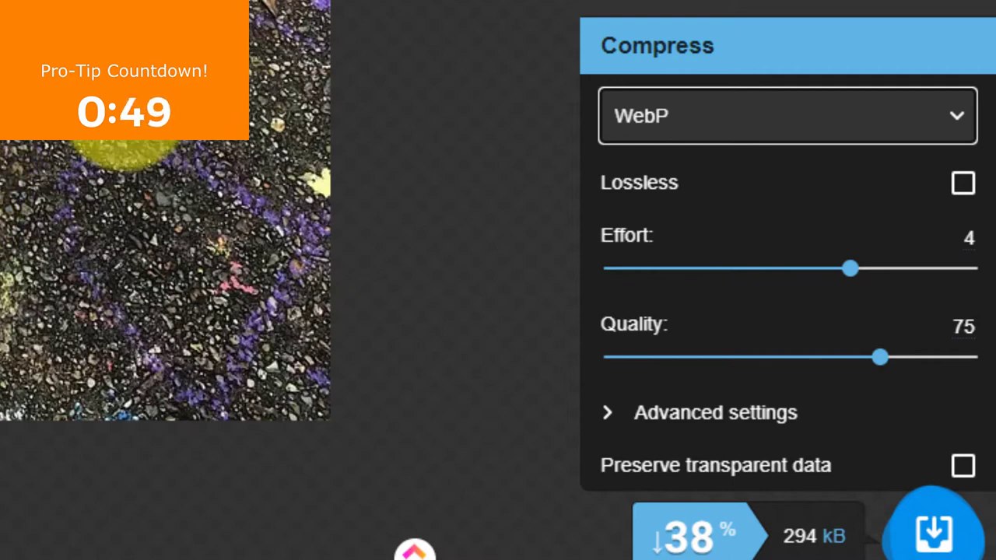
{"action": "left_click", "coordinate": [783, 118]}
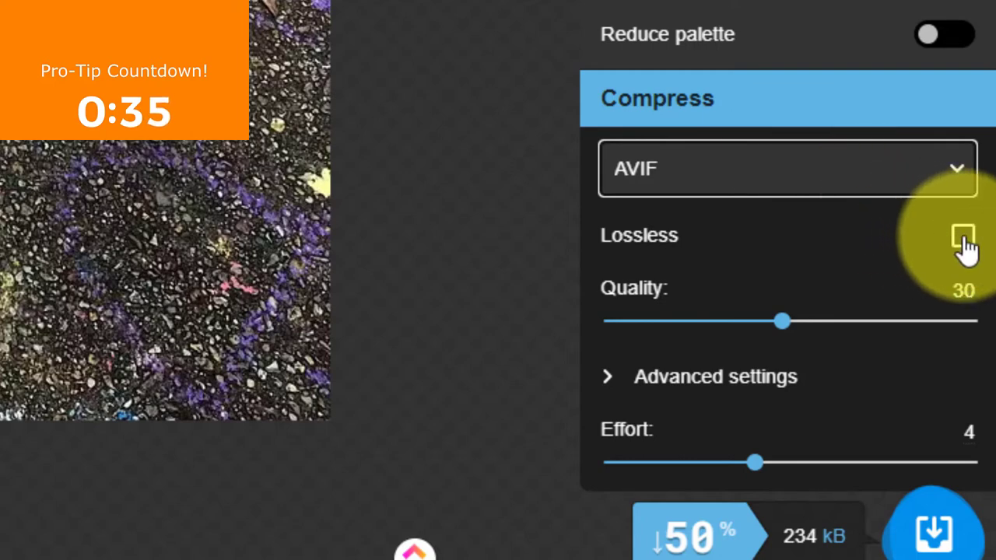
{"action": "left_click", "coordinate": [961, 235]}
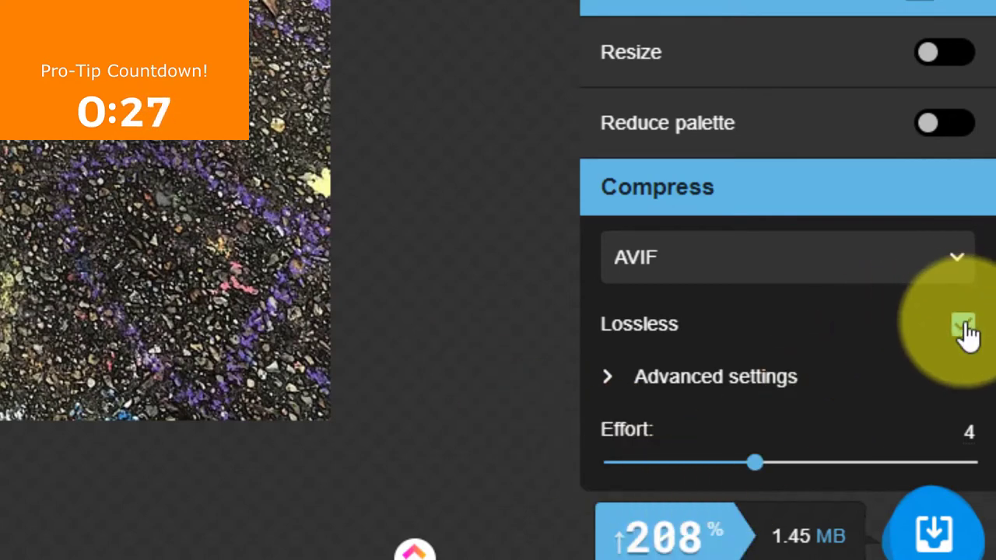
{"action": "left_click", "coordinate": [958, 327]}
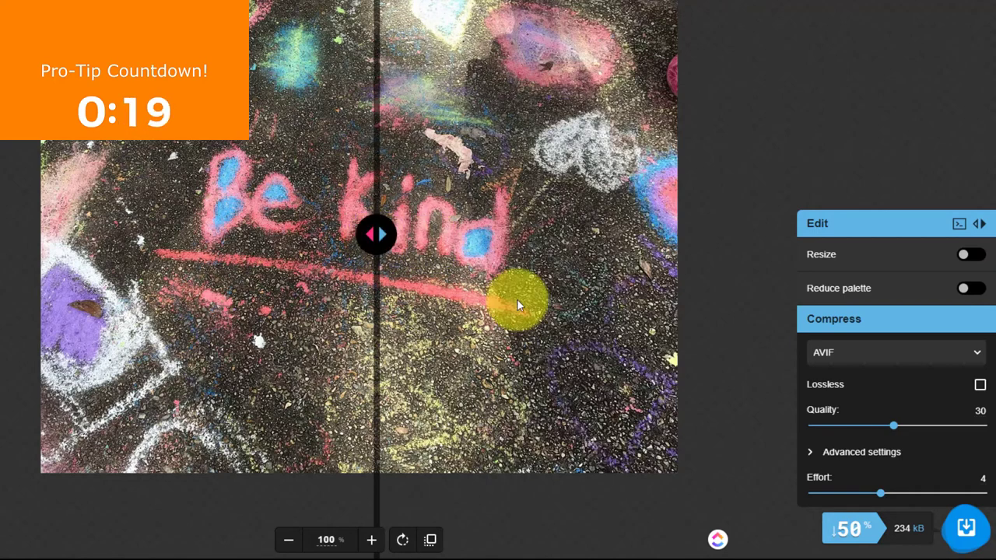
Drop AVIF quality to 20 and sweep the before/after divider across the image.
{"action": "left_click_drag", "start_coordinate": [893, 426], "coordinate": [864, 425]}
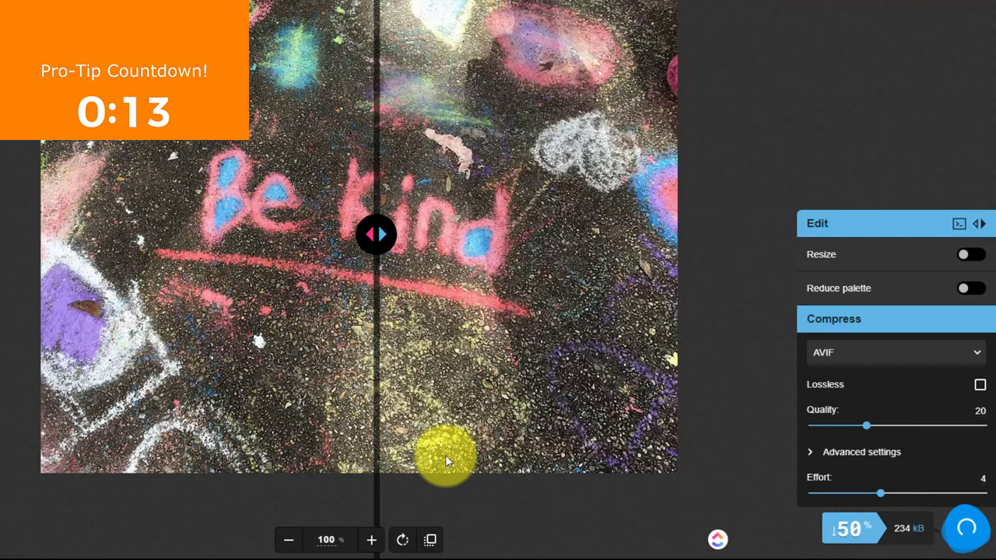
{"action": "left_click_drag", "start_coordinate": [376, 233], "coordinate": [502, 231]}
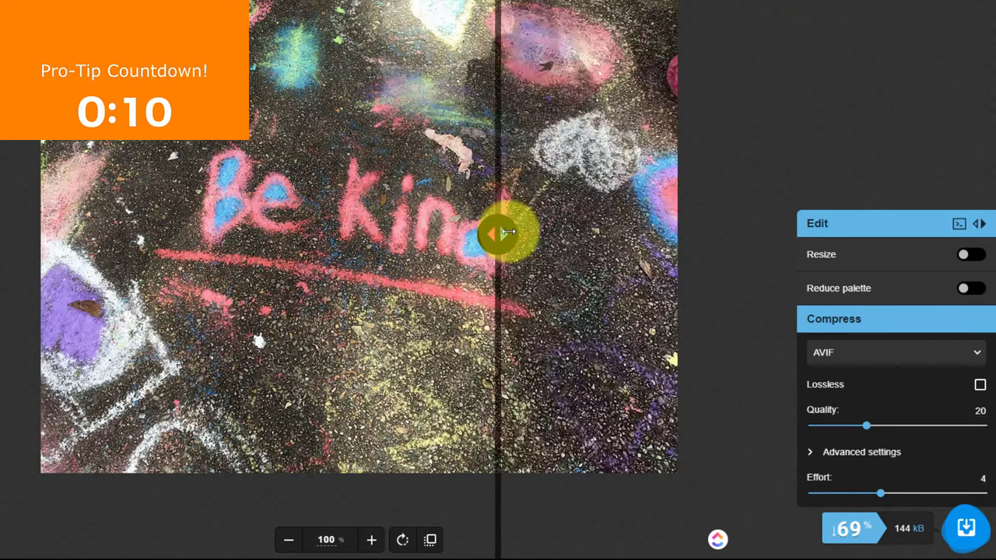
{"action": "left_click_drag", "start_coordinate": [498, 232], "coordinate": [369, 232]}
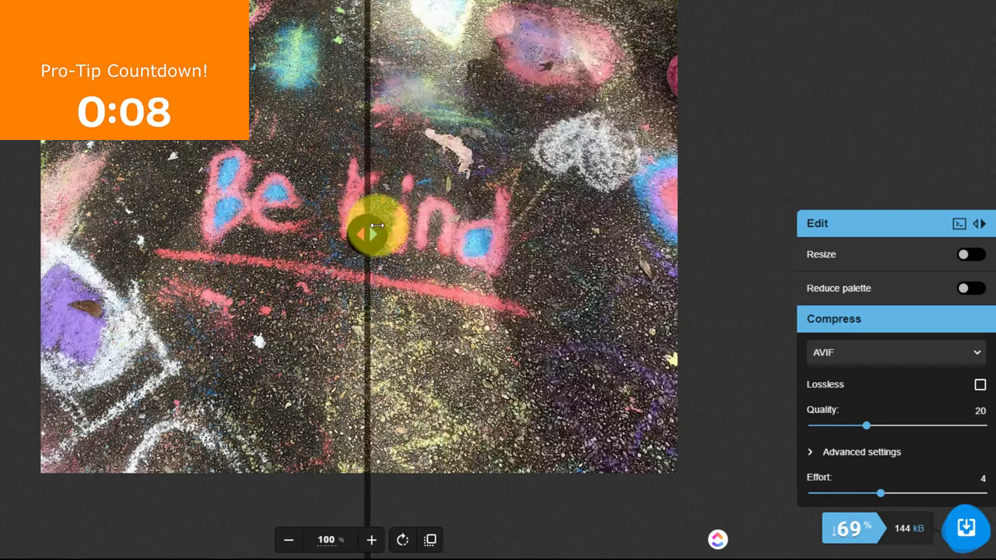
{"action": "left_click_drag", "start_coordinate": [377, 230], "coordinate": [339, 234]}
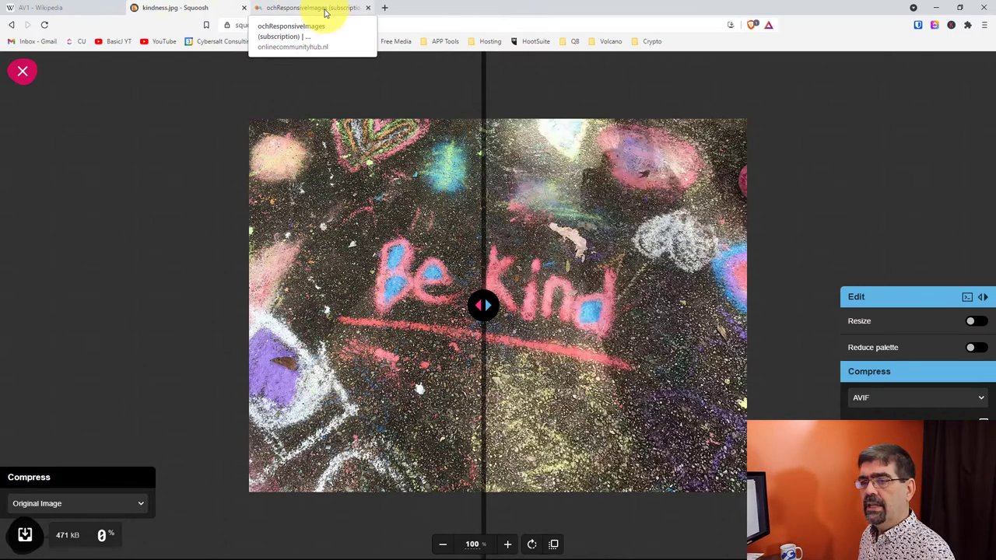
Switch to the ochResponsiveImages extension tab and scroll down to its breakpoint list.
{"action": "left_click", "coordinate": [319, 9]}
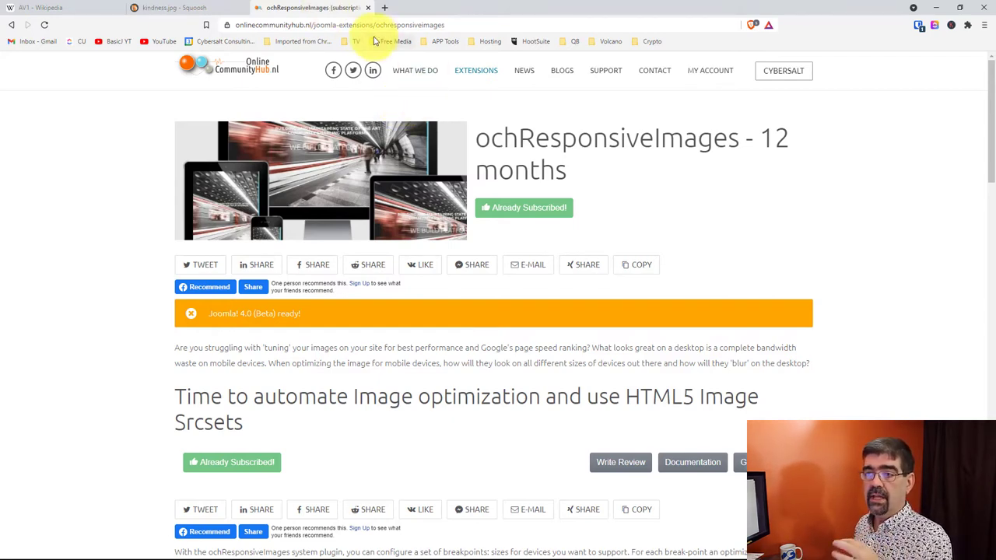
{"action": "mouse_move", "coordinate": [84, 176]}
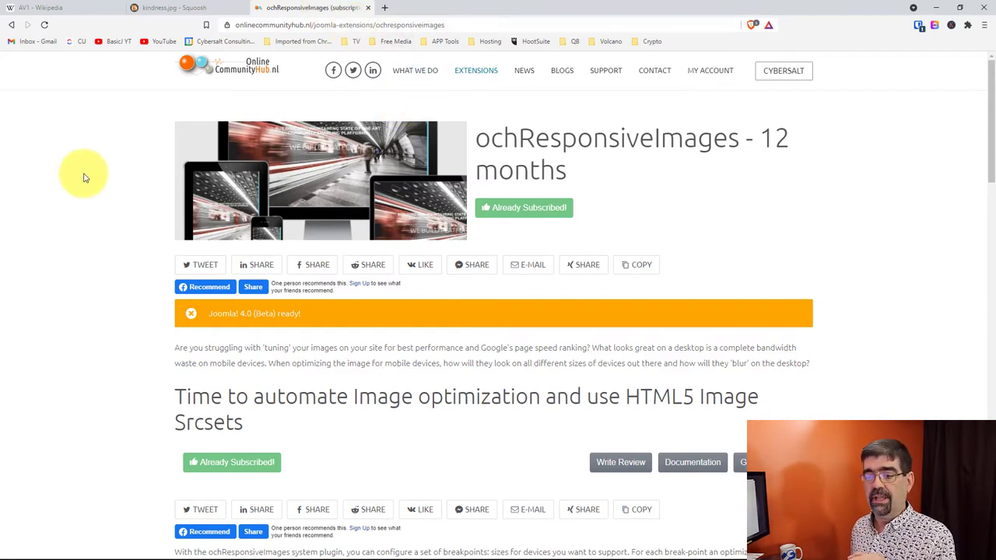
{"action": "scroll", "scroll_direction": "down", "scroll_amount": 3}
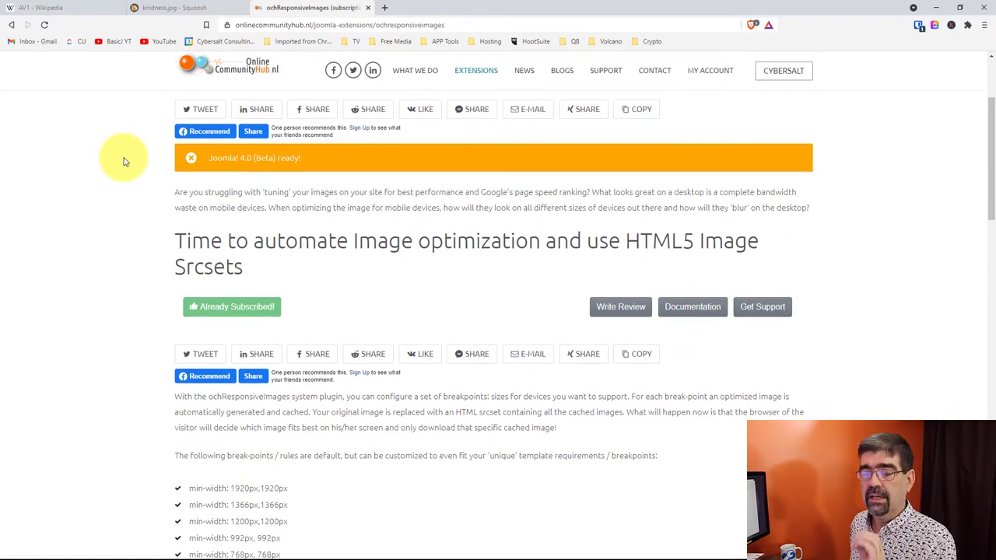